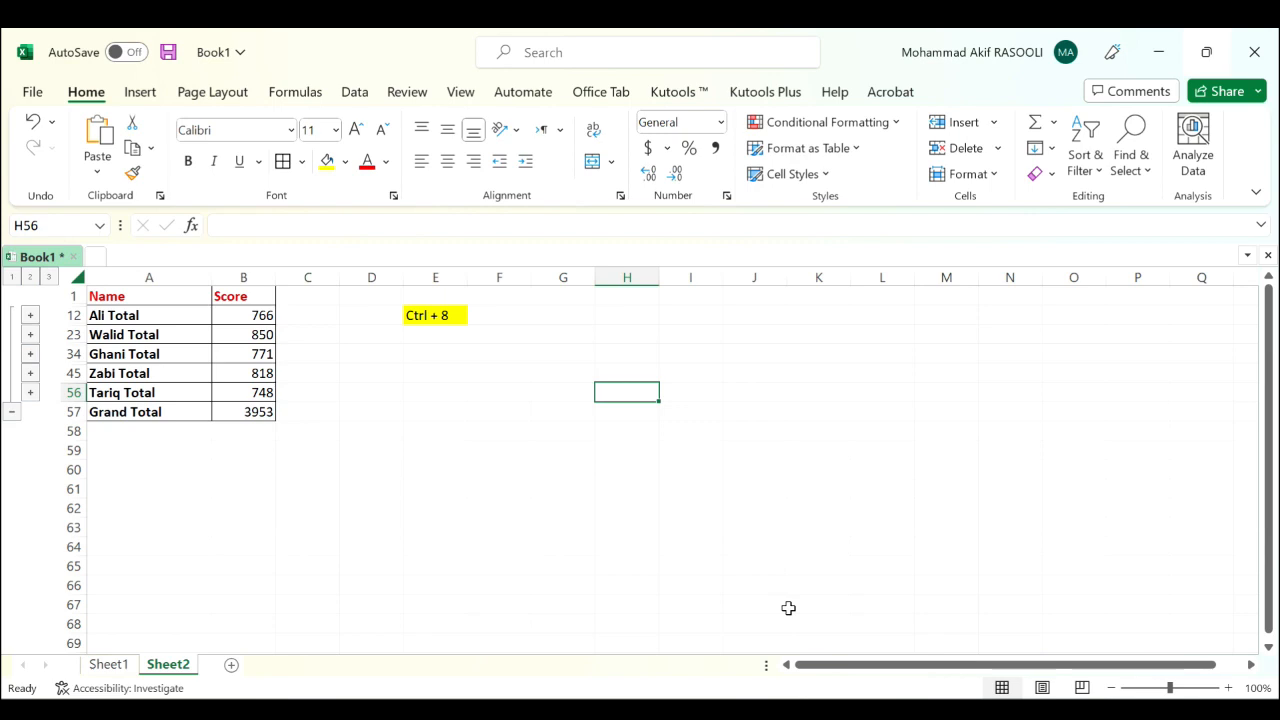
mouse_move(507, 595)
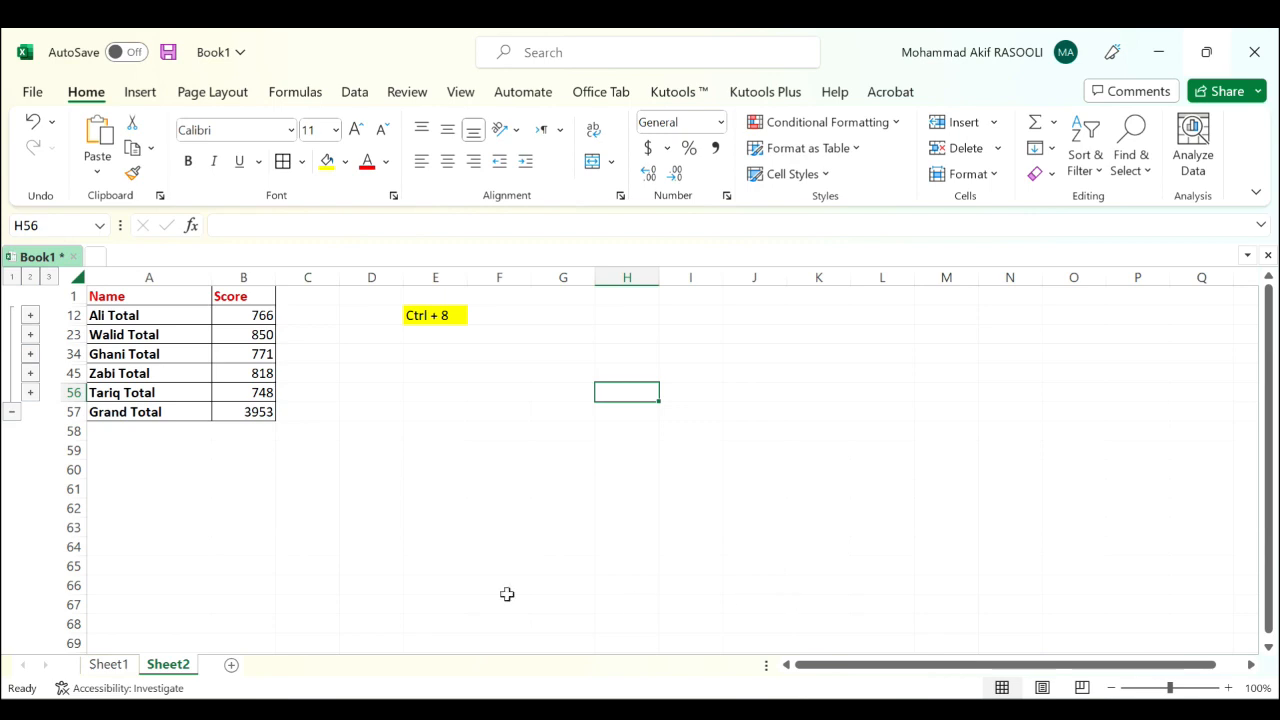
mouse_move(472, 397)
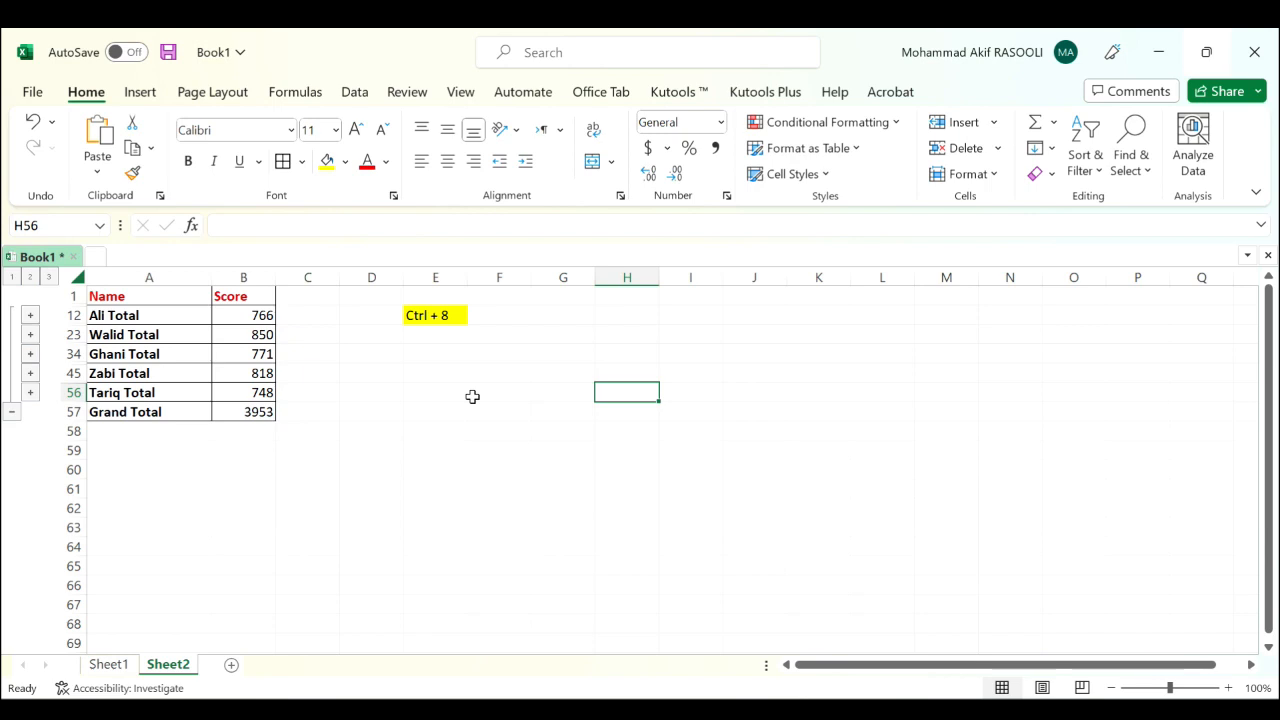
mouse_move(657, 400)
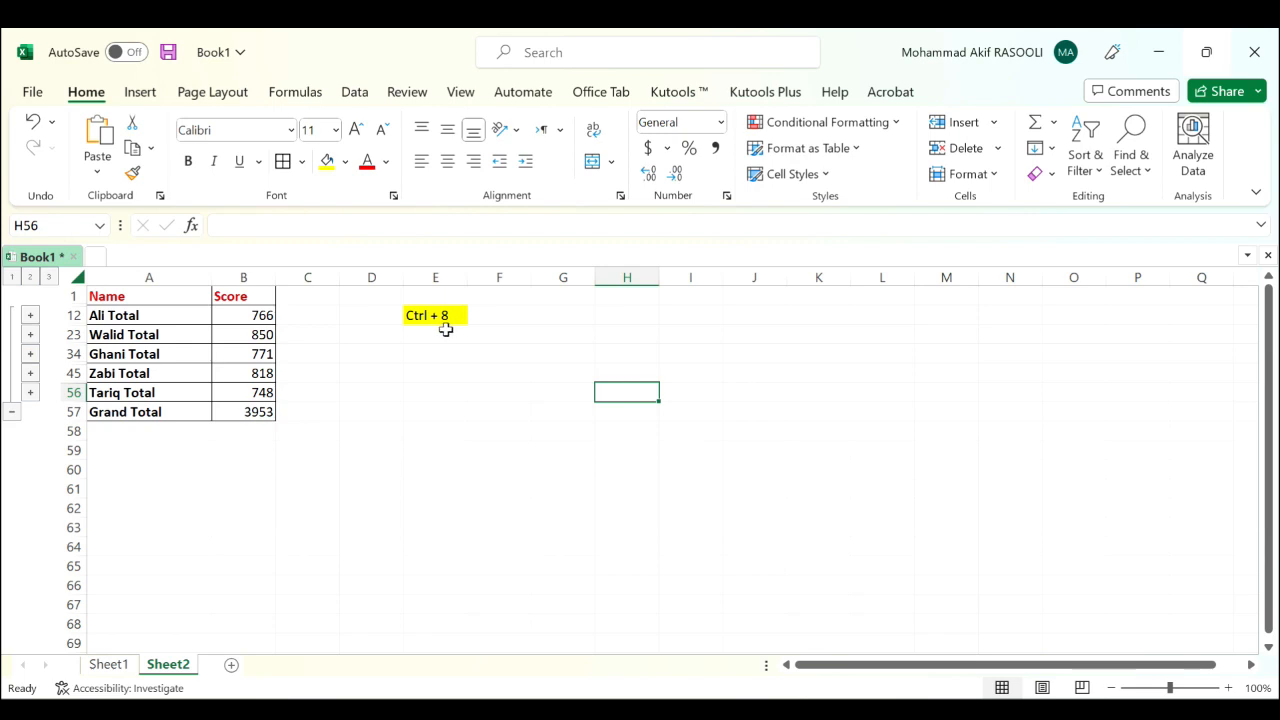
mouse_move(497, 347)
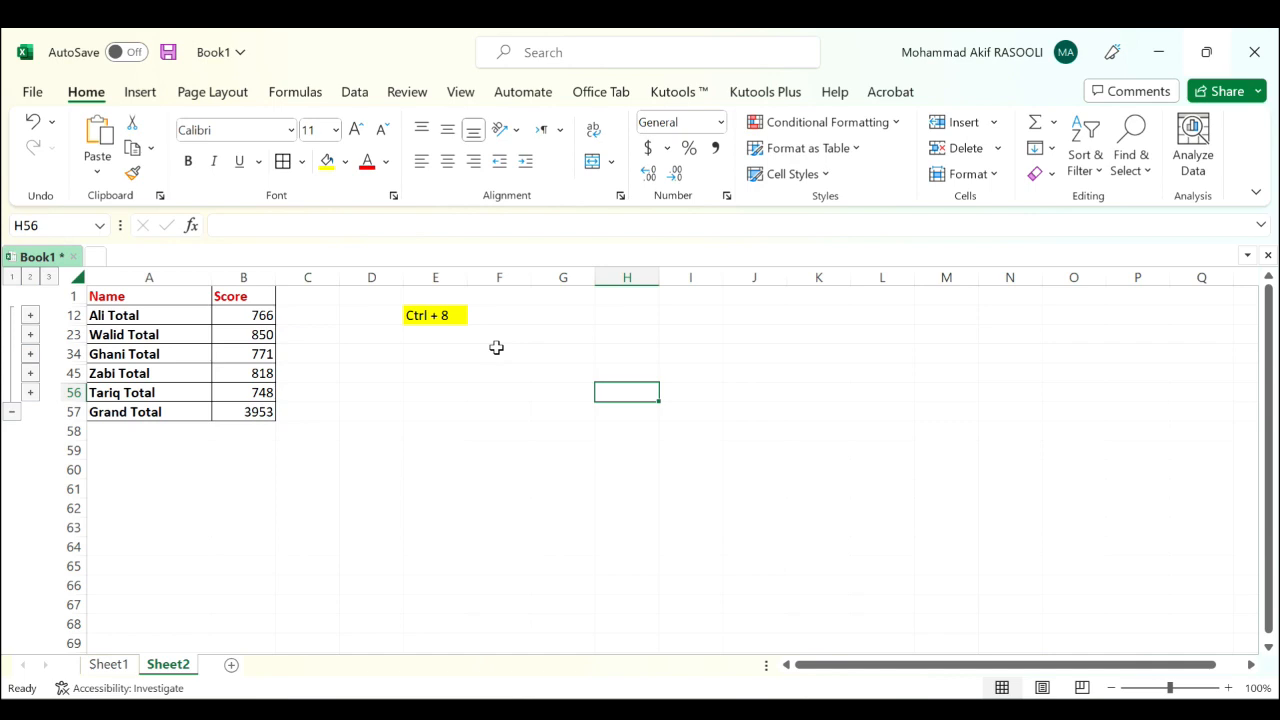
mouse_move(434, 394)
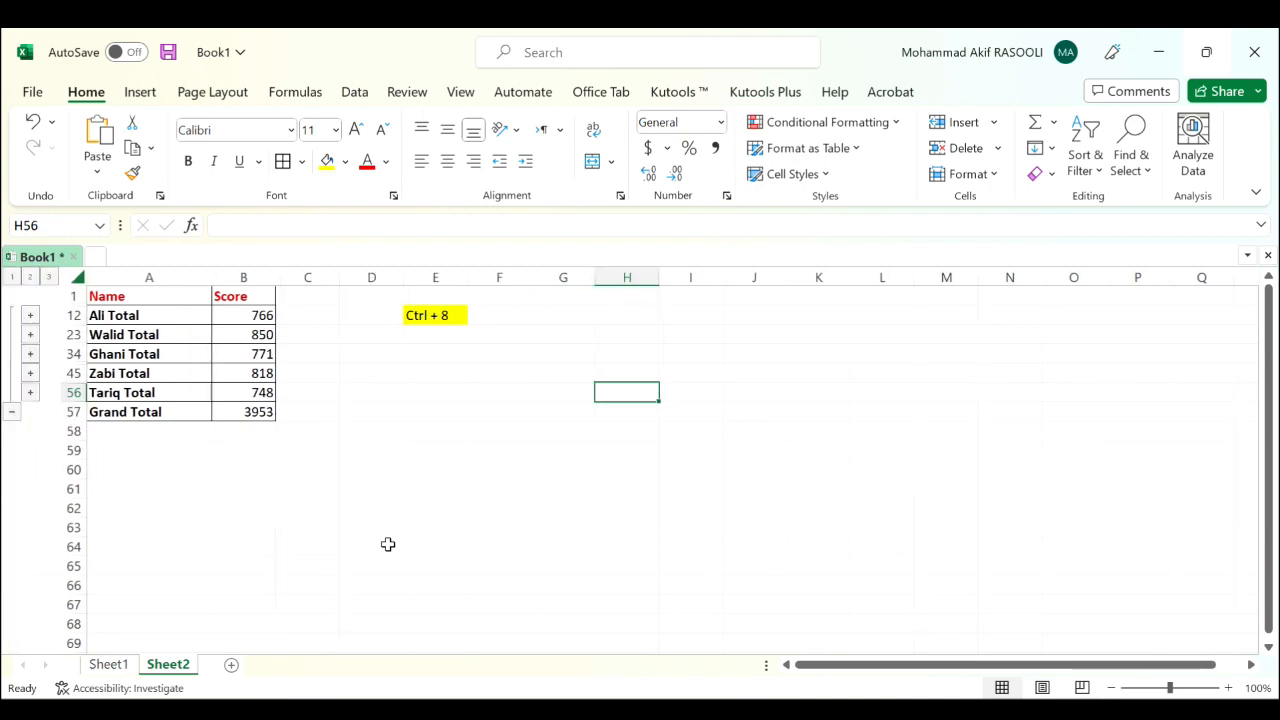
mouse_move(558, 474)
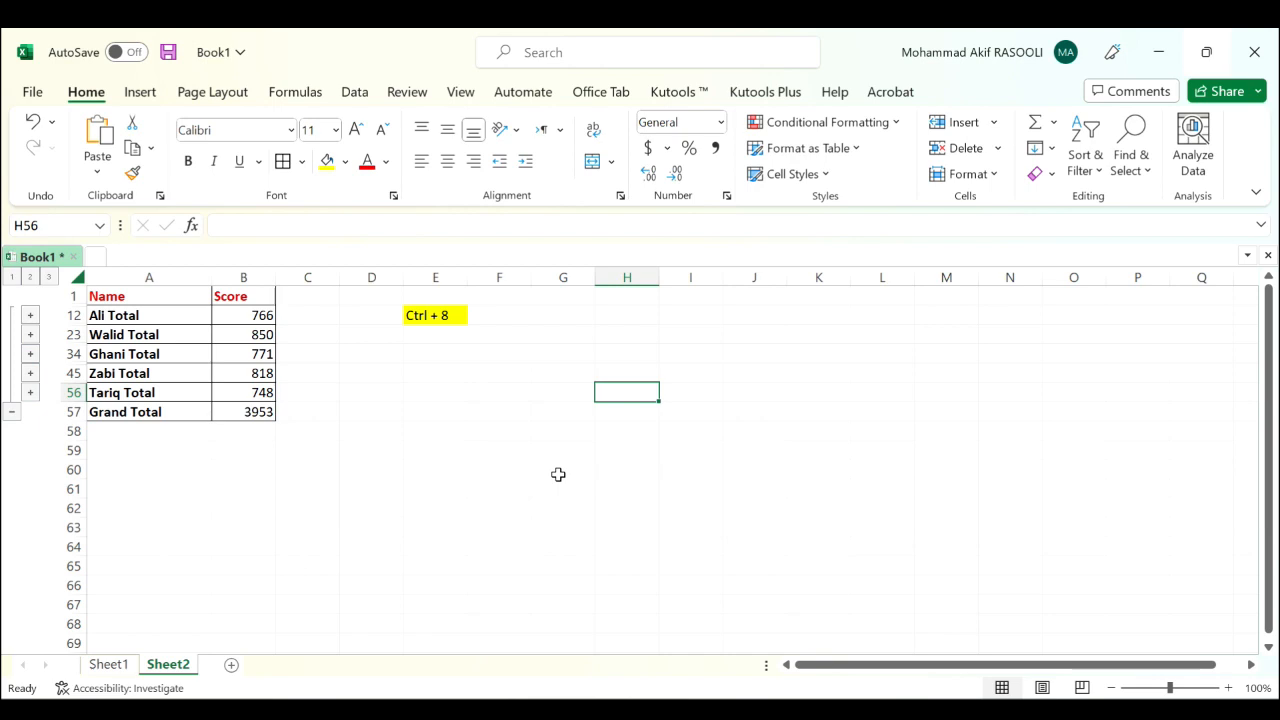
mouse_move(699, 421)
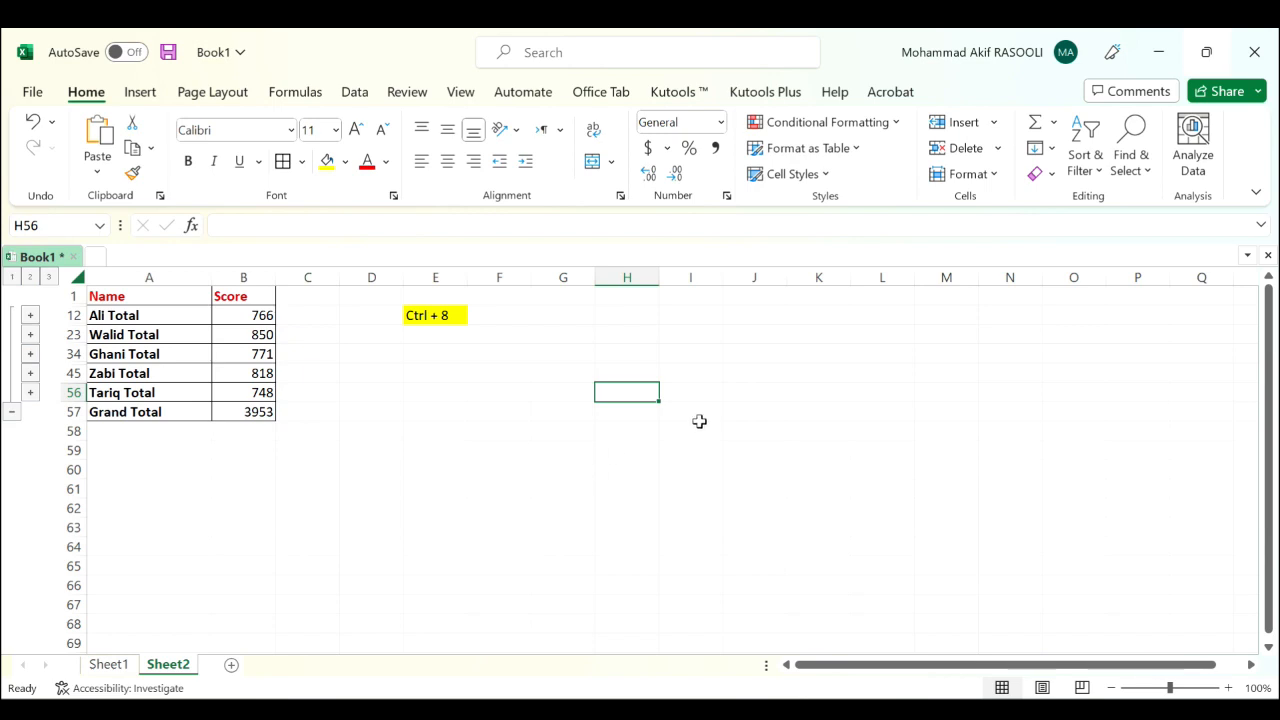